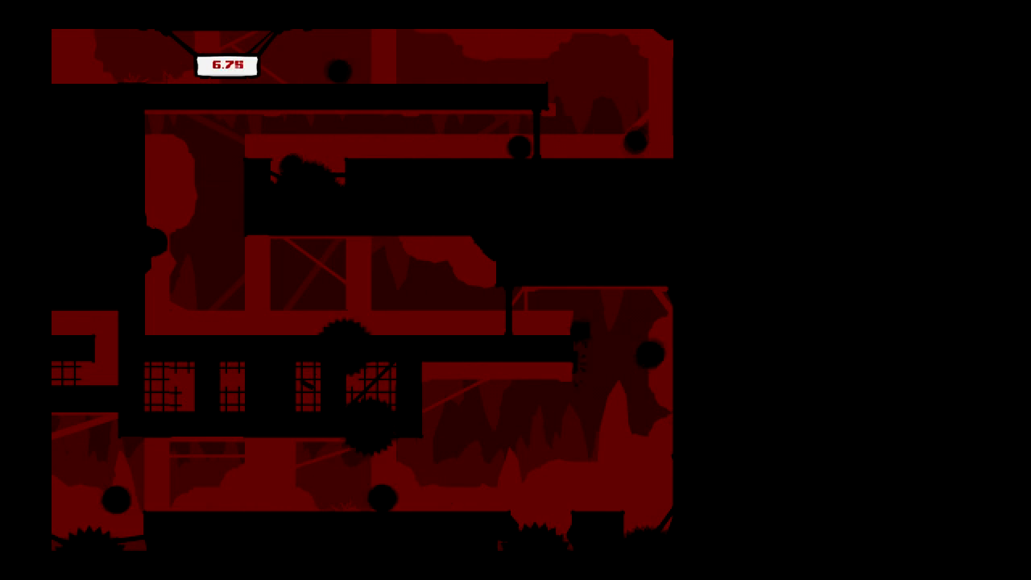
- Pause the level with Escape so the Game Paused menu appears
key(Escape)
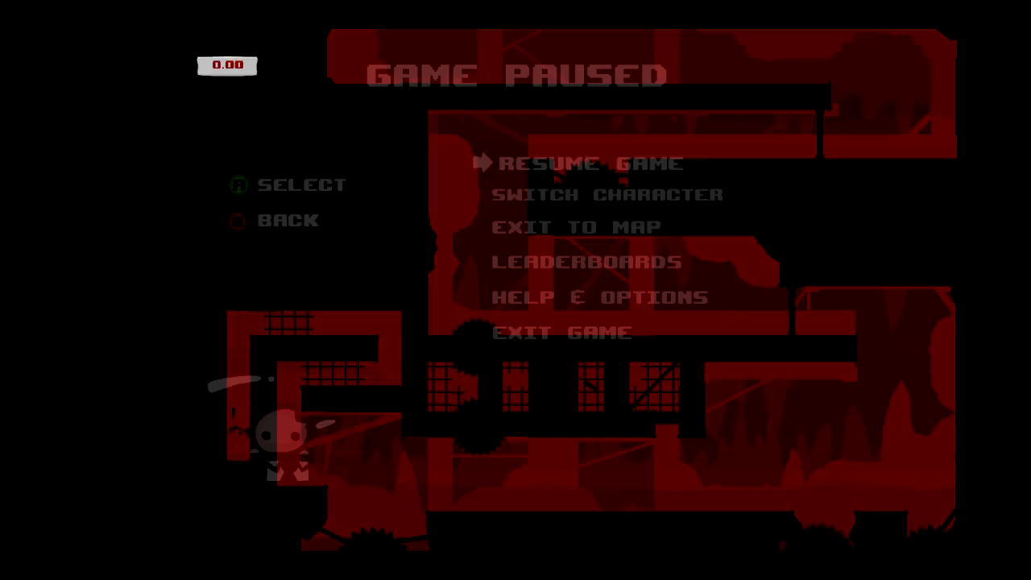